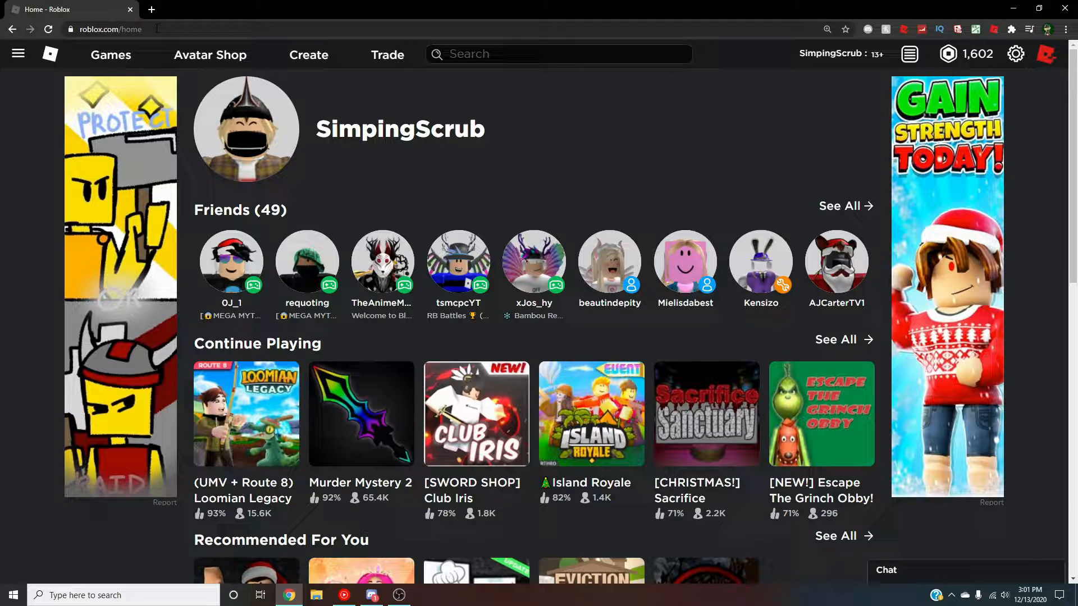
# Go to the Avatar Shop and look through the Recommended Items for You section.
pyautogui.click(210, 55)
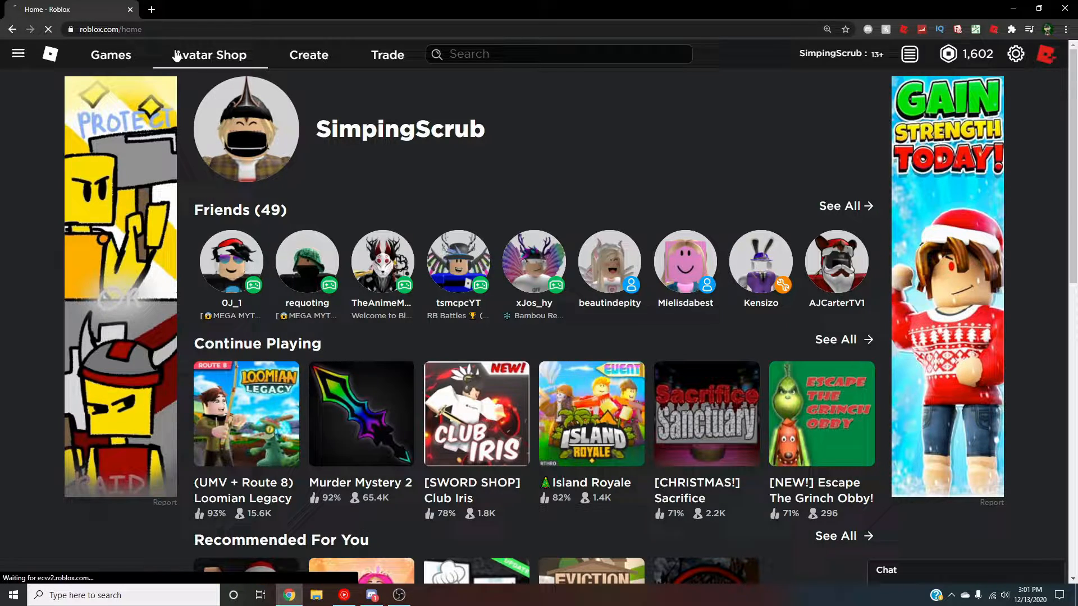
pyautogui.click(211, 55)
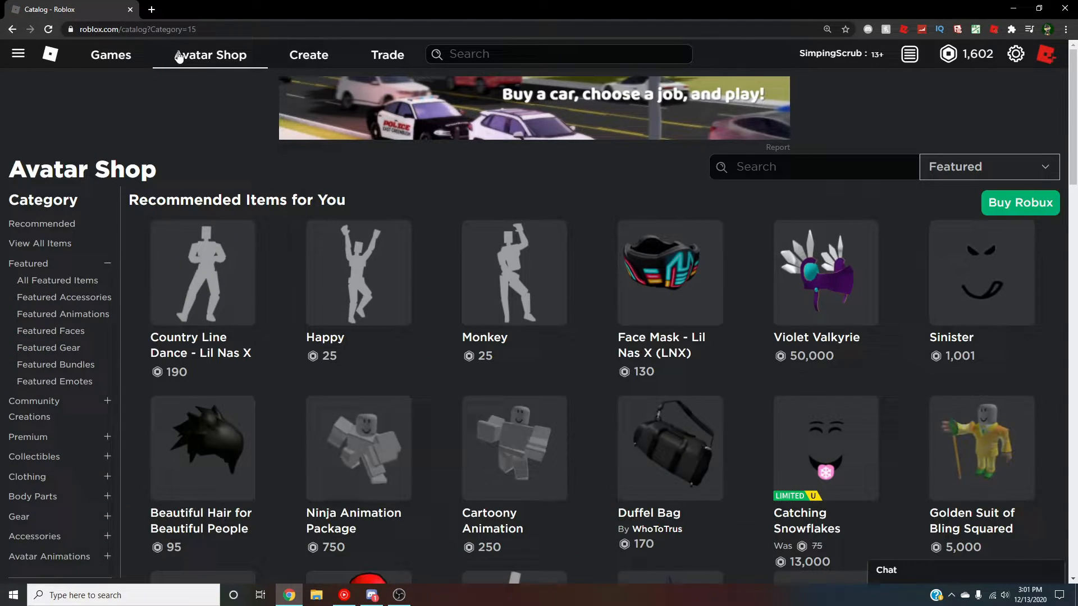
pyautogui.scroll(-3)
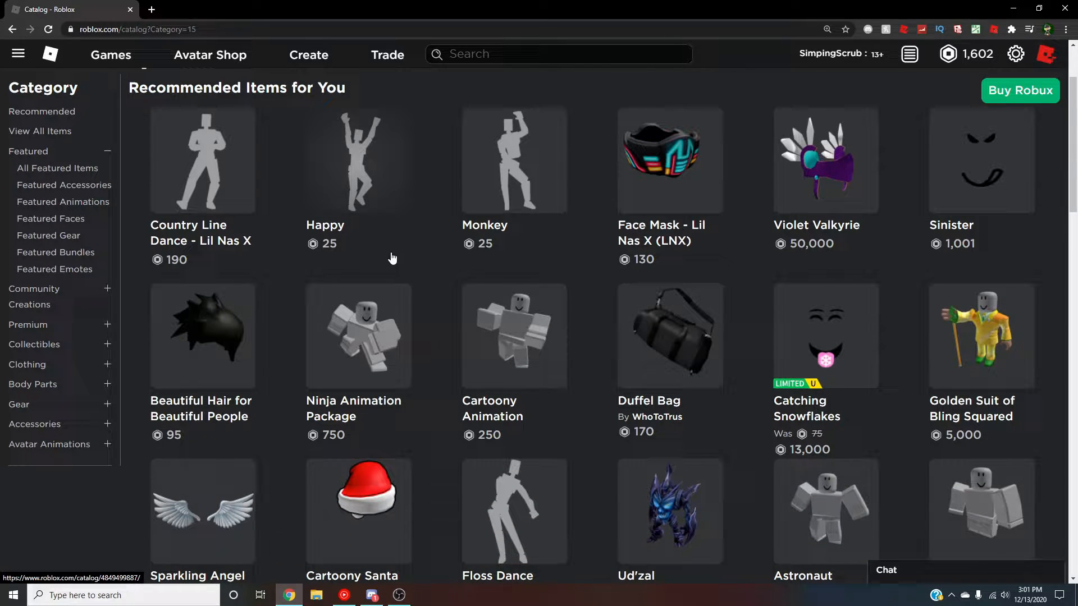
pyautogui.scroll(3)
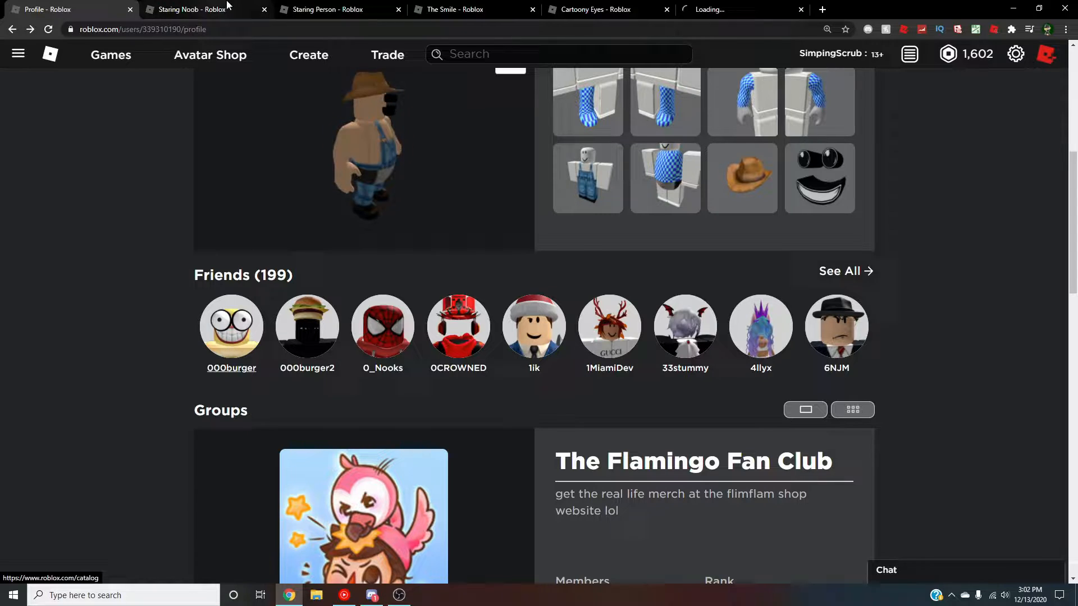
pyautogui.click(231, 326)
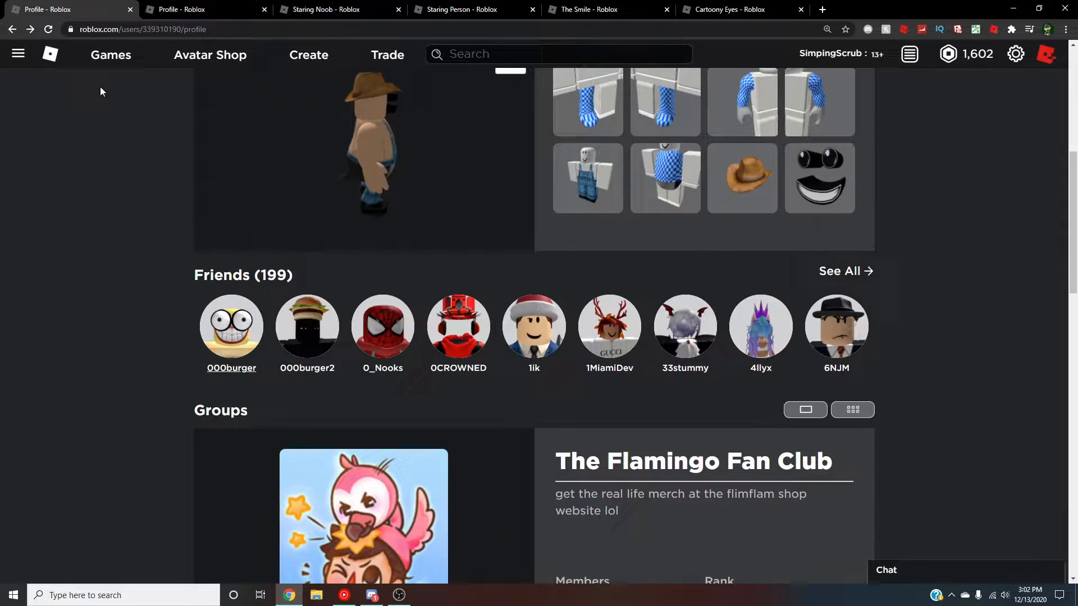
pyautogui.scroll(3)
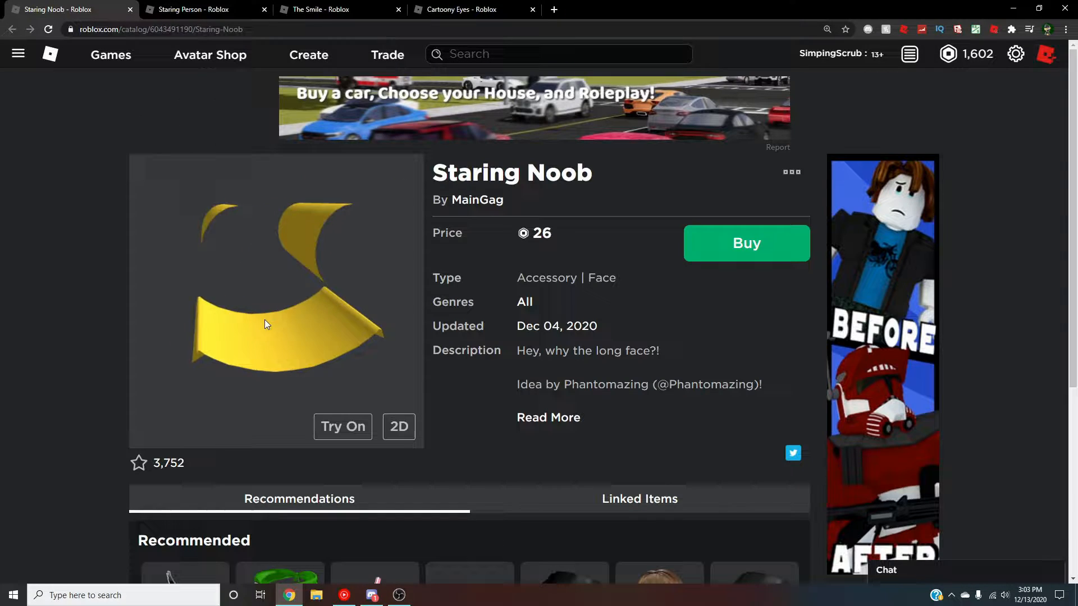
# Review the Staring Person (26 Robux) and The Smile (75 Robux) pages, returning to Staring Noob.
pyautogui.click(200, 9)
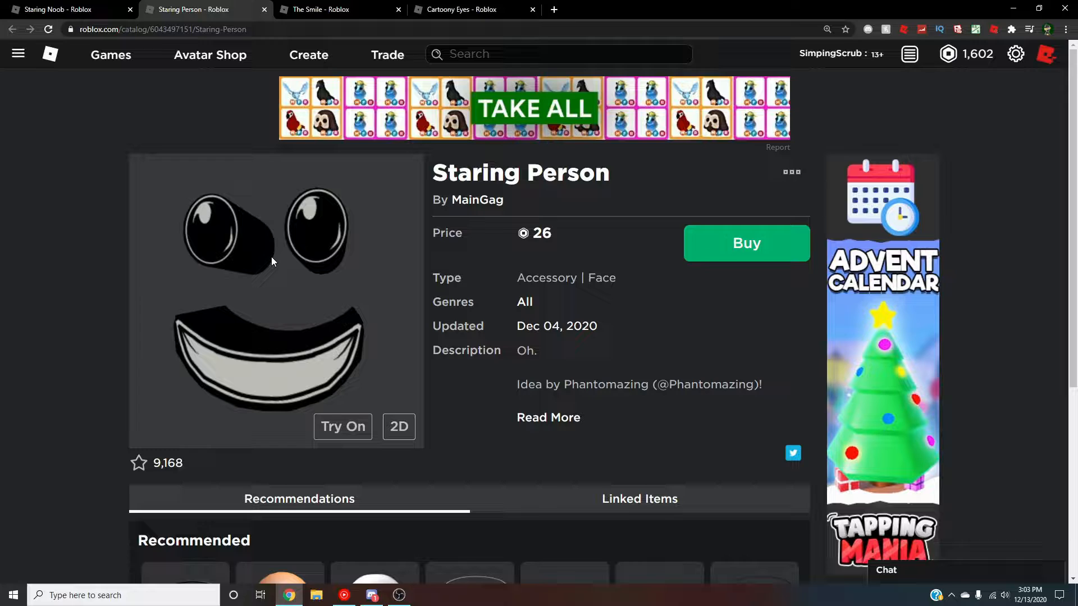
pyautogui.click(337, 9)
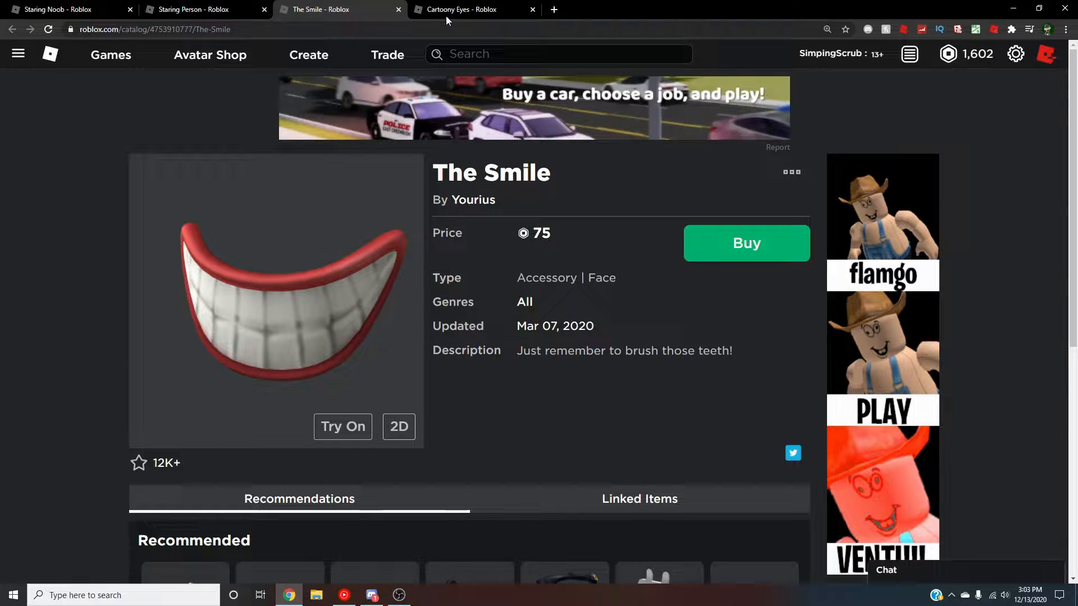
pyautogui.click(65, 9)
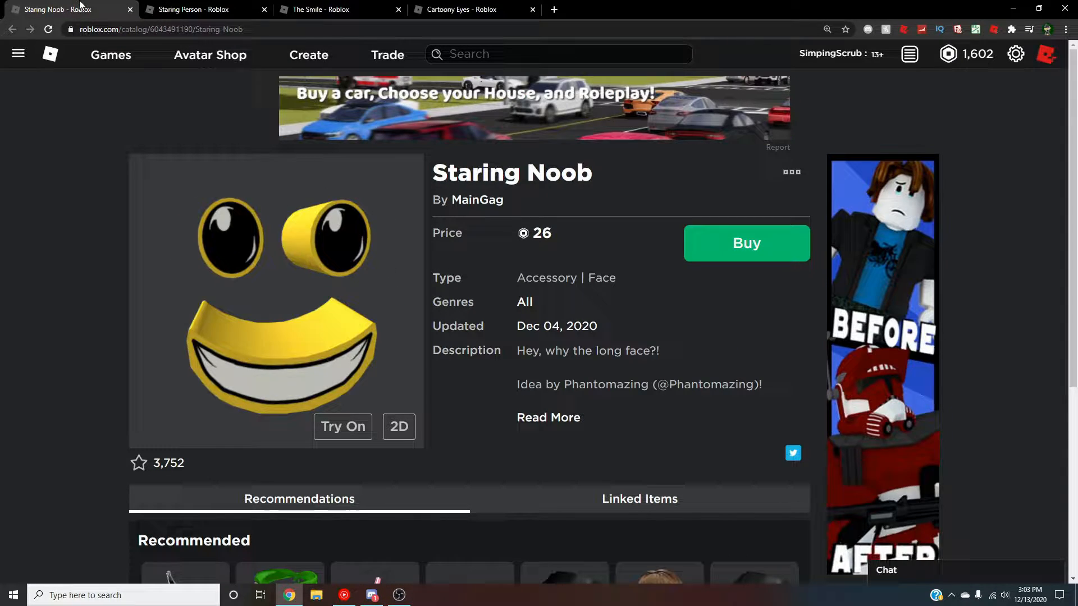
# Buy the Staring Noob face, then confirm purchase of the Staring Person face.
pyautogui.click(746, 243)
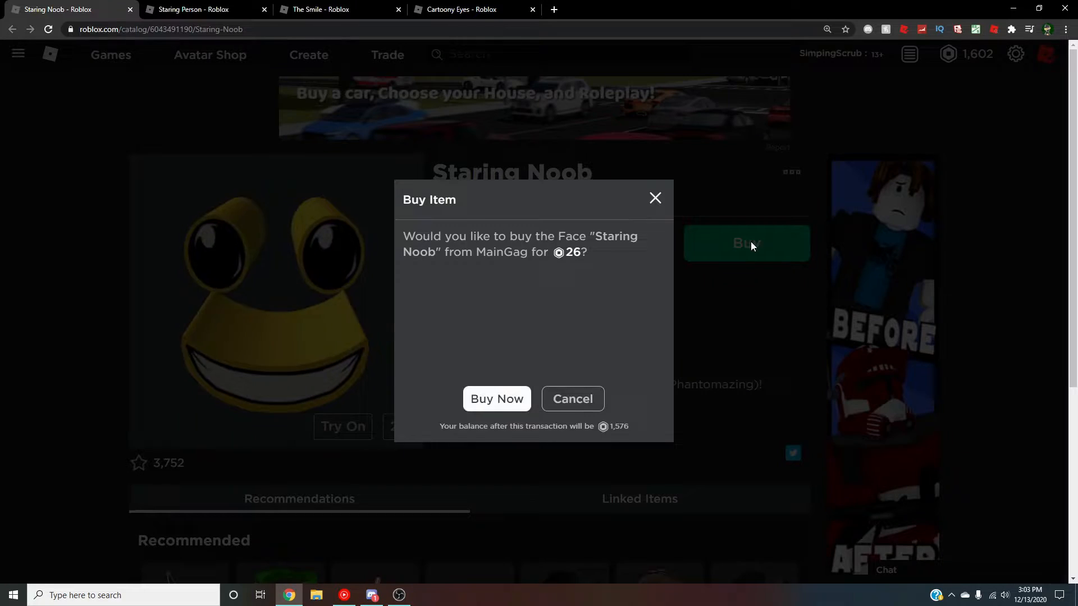
pyautogui.click(202, 9)
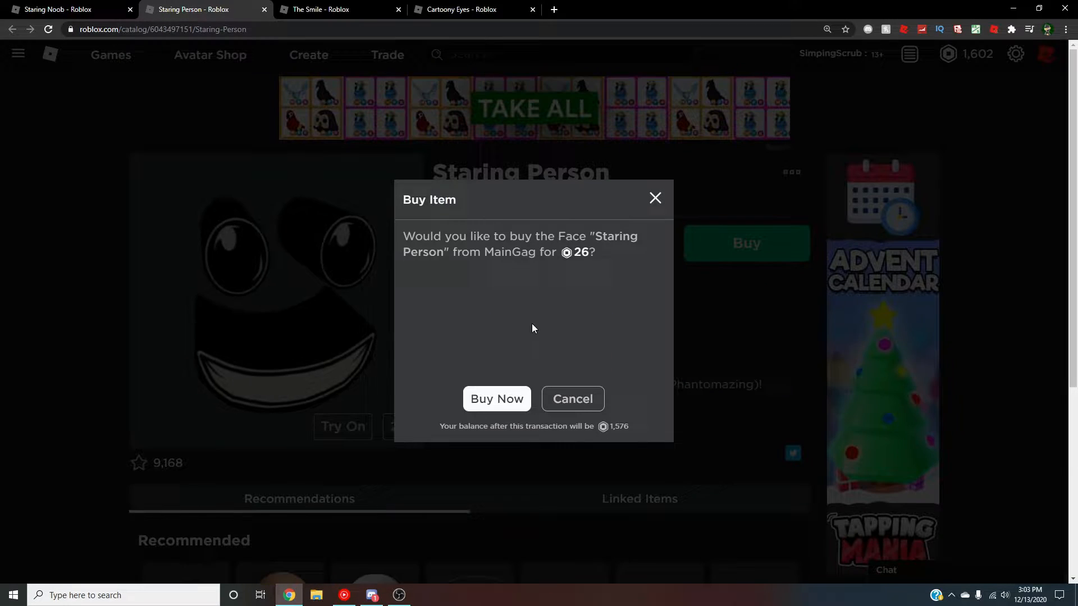
pyautogui.click(496, 399)
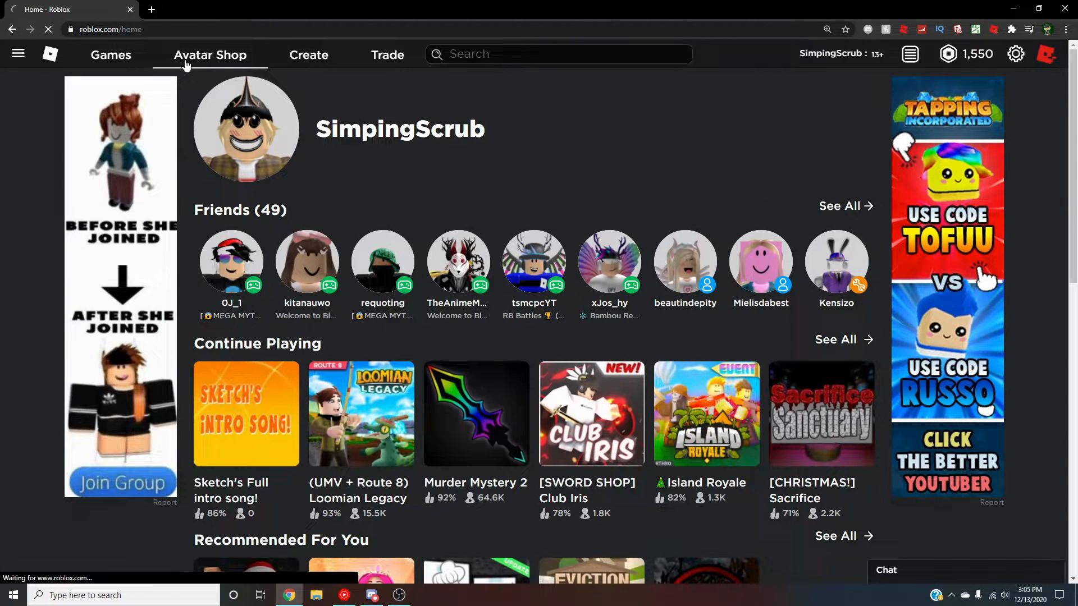
# Filter the Avatar Shop to Community Creations face accessories and browse to Staring Person (26 Robux).
pyautogui.click(209, 55)
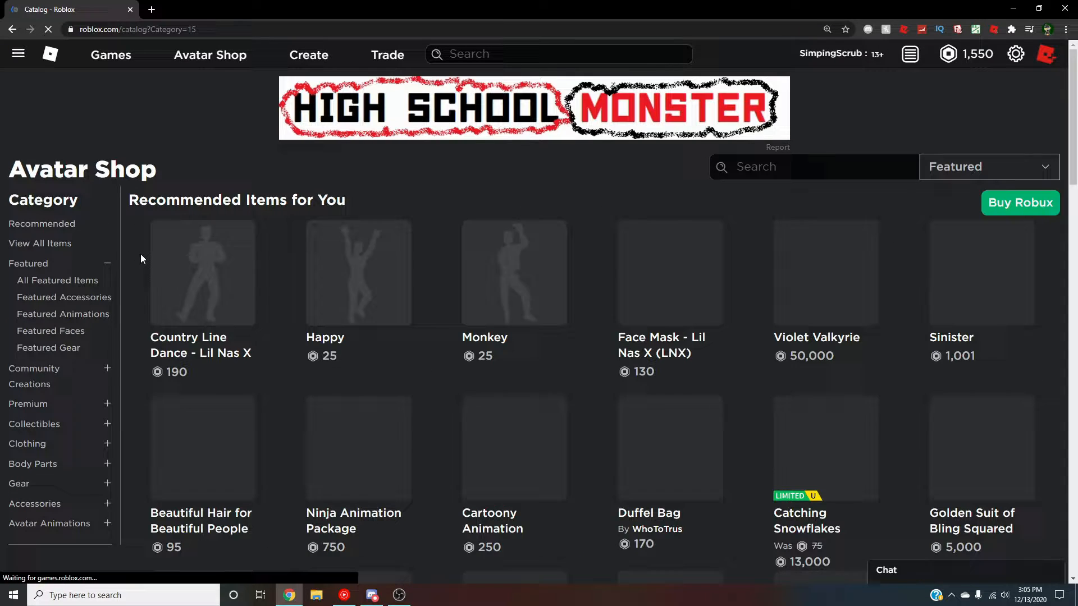
pyautogui.scroll(-3)
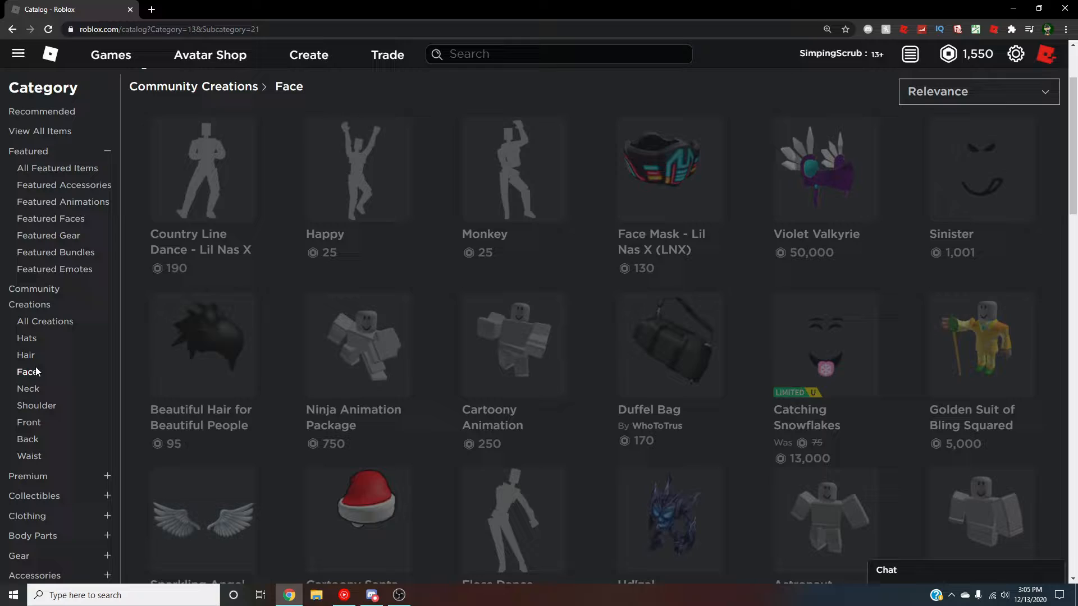
pyautogui.click(27, 371)
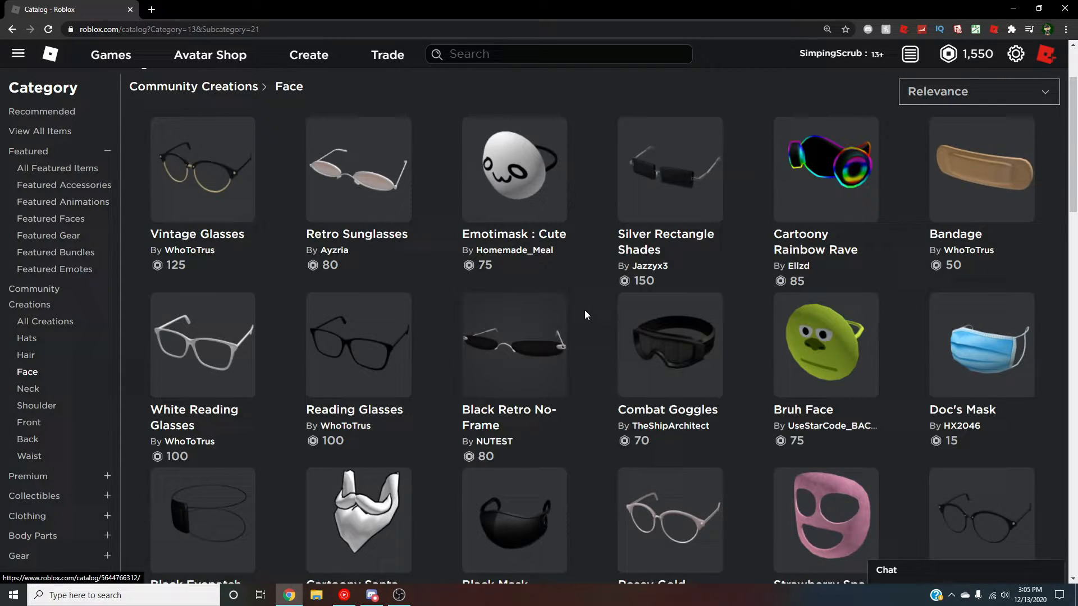
pyautogui.scroll(-3)
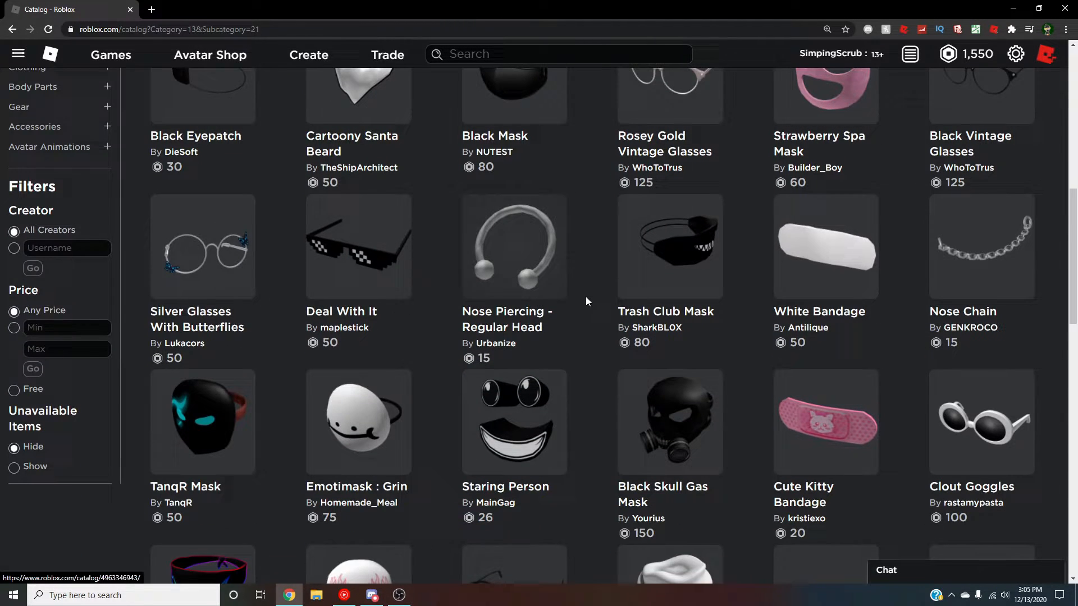
pyautogui.scroll(-3)
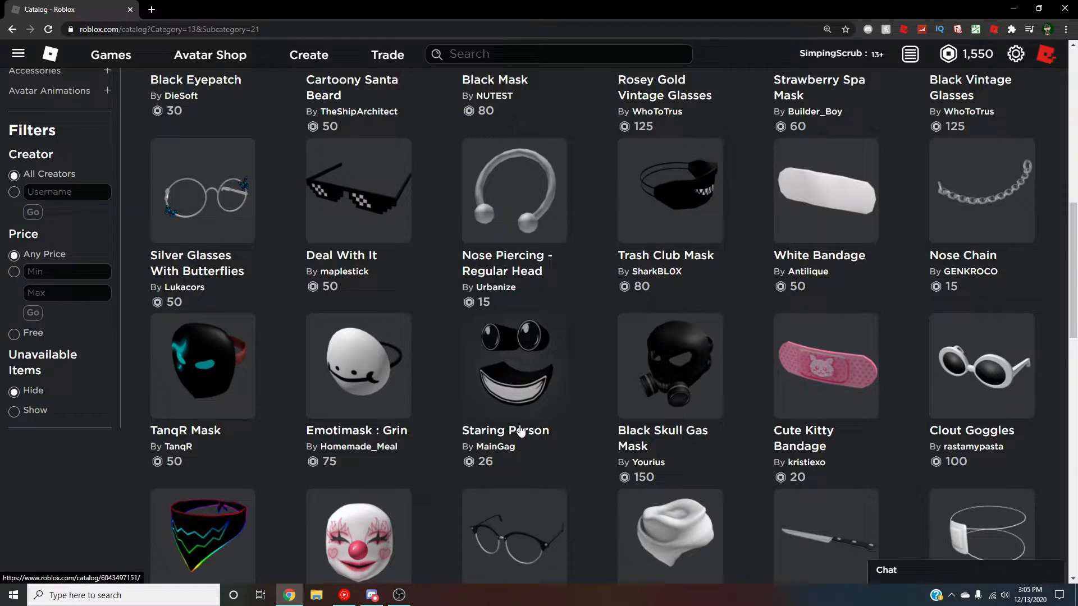
pyautogui.scroll(3)
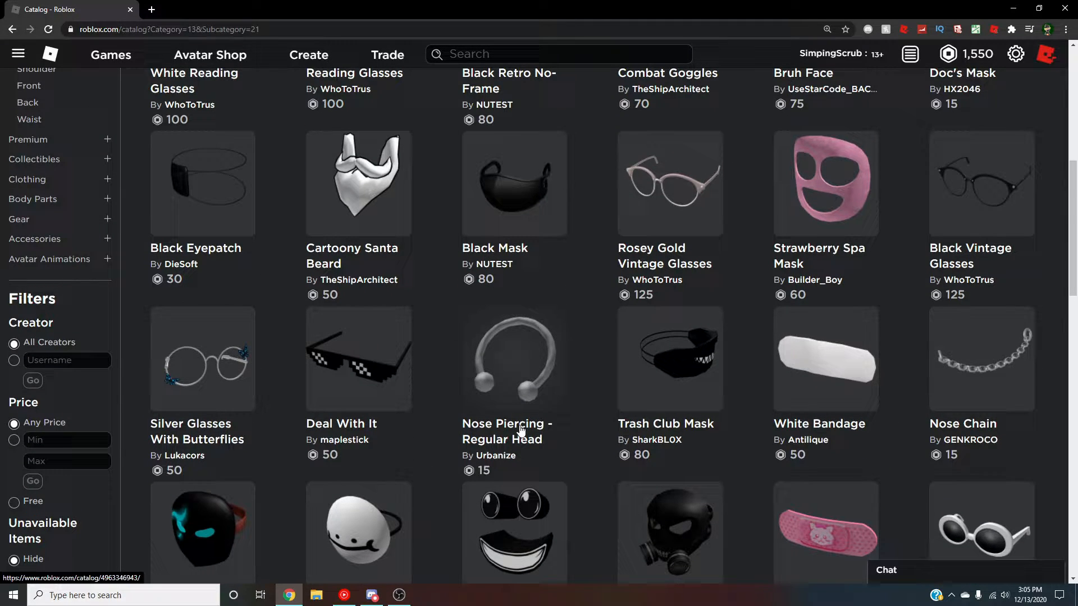
# Return to the Roblox home page with the balance still at 1,550 Robux.
pyautogui.click(49, 54)
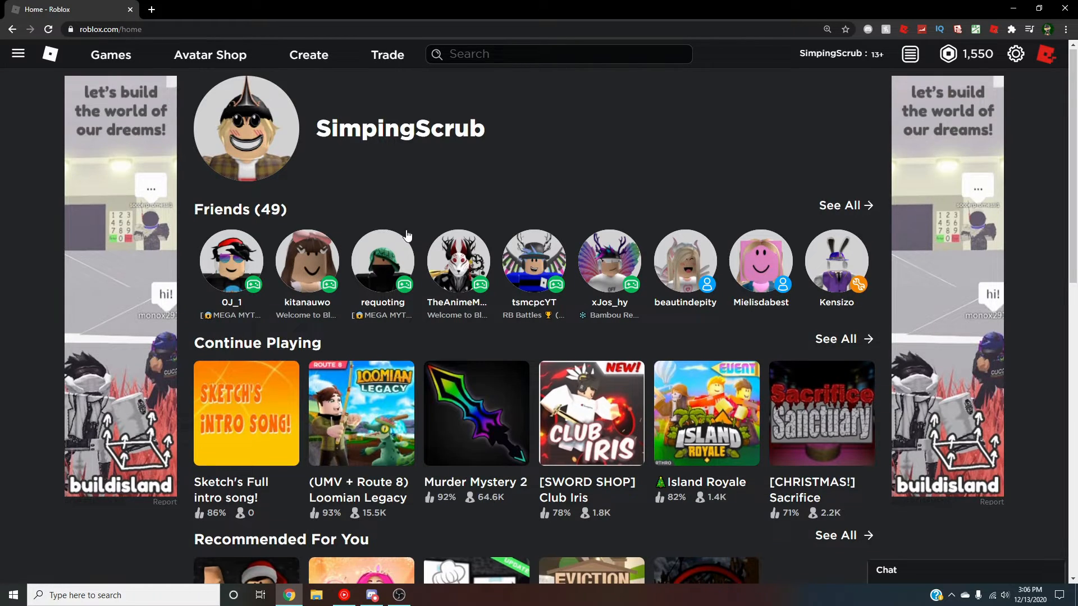
pyautogui.moveTo(392, 226)
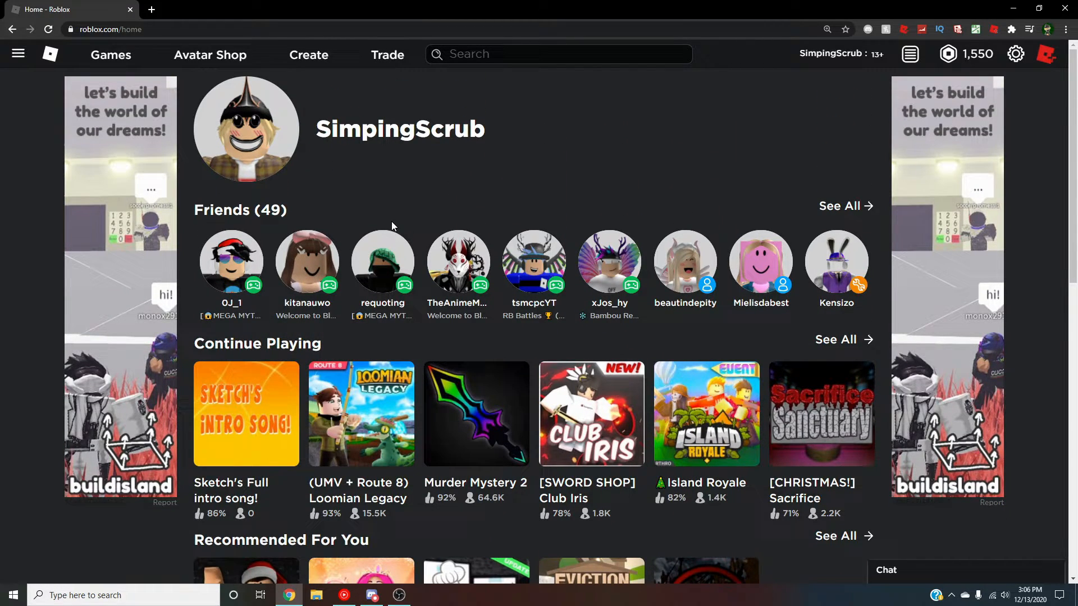
pyautogui.moveTo(246, 129)
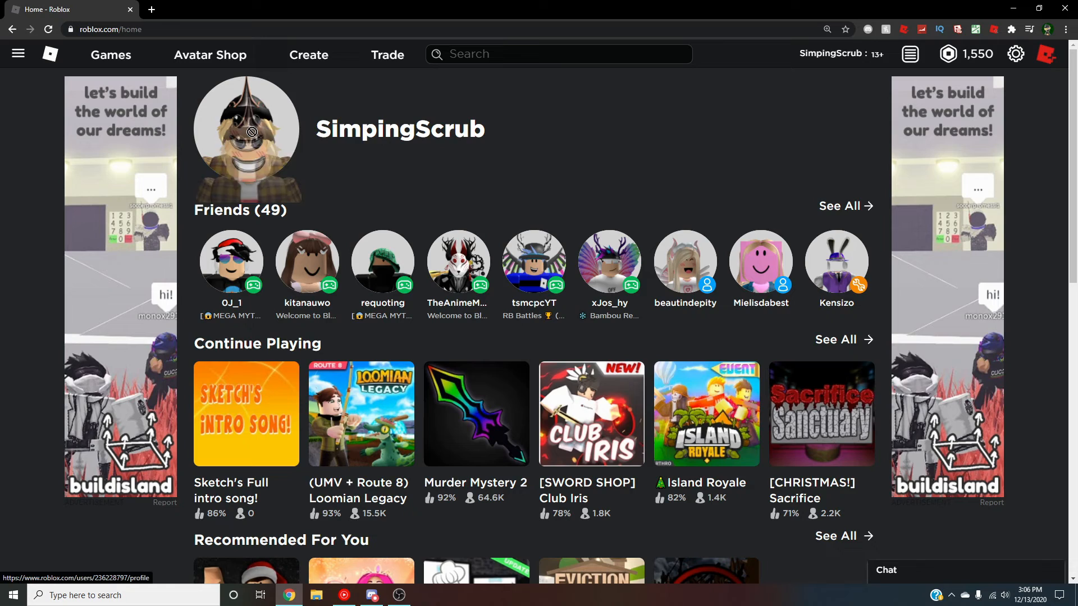
pyautogui.moveTo(330, 161)
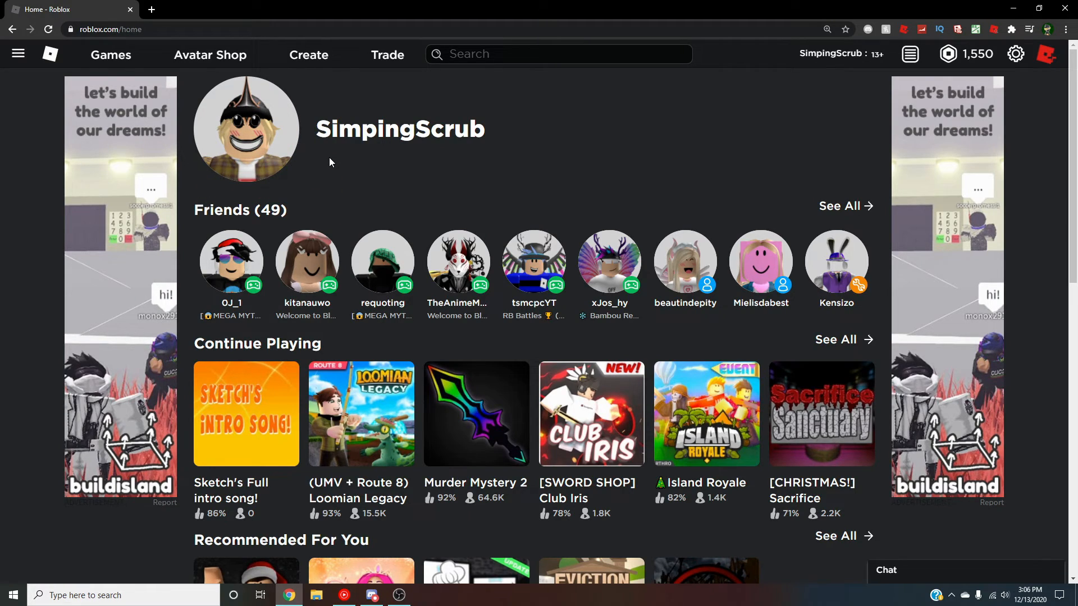